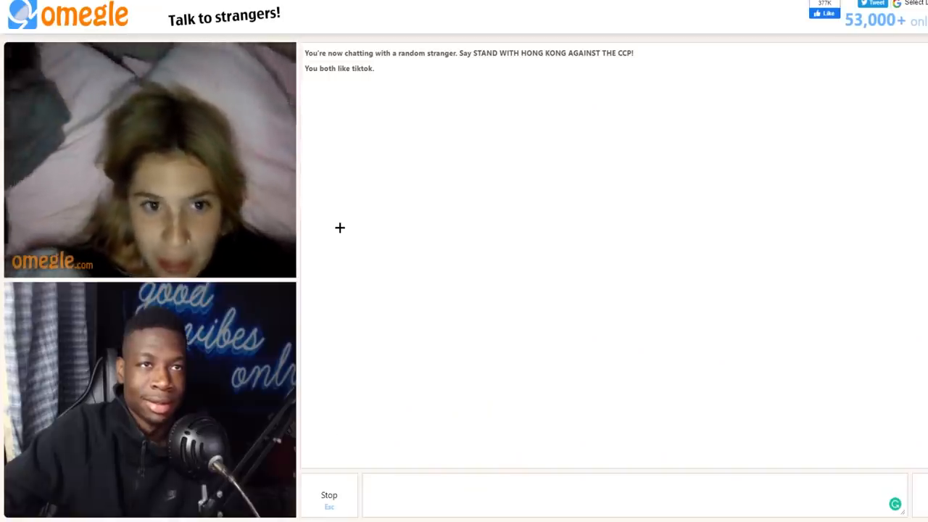
double_click(362, 68)
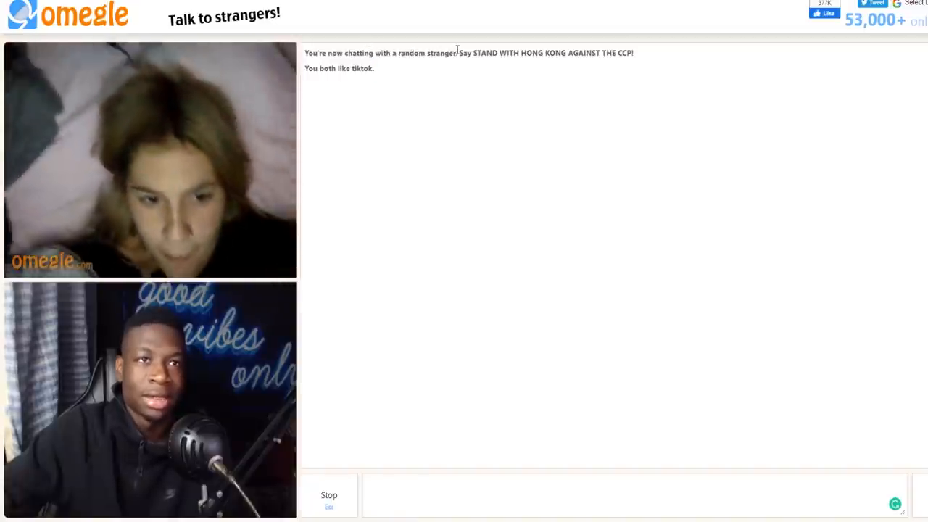
double_click(511, 52)
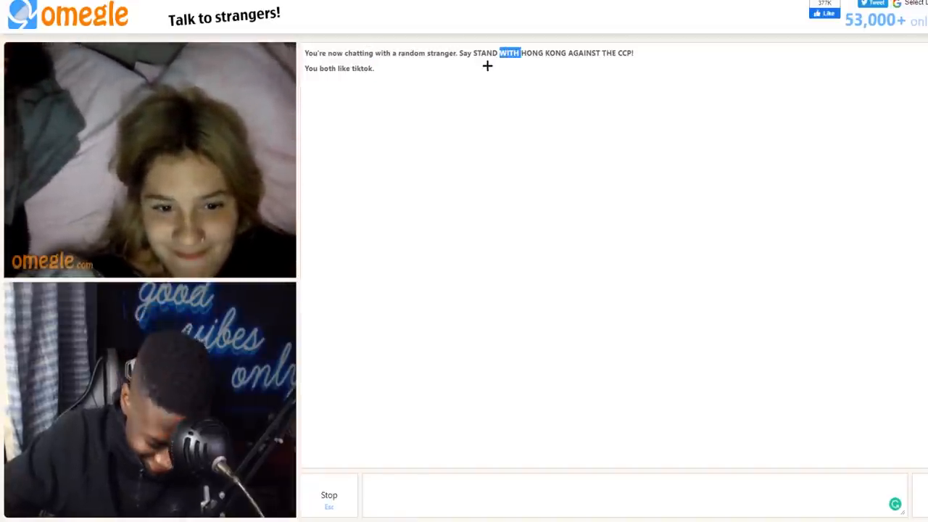